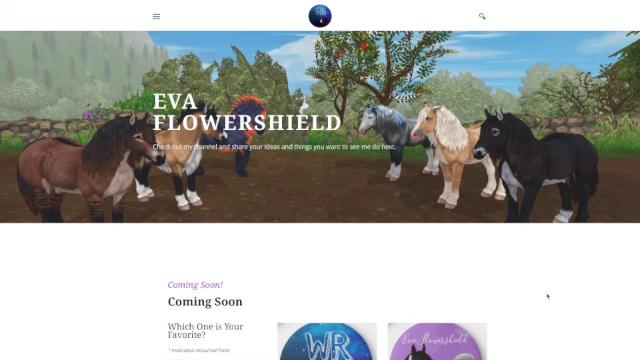
Scroll the home page down to the purple 'Share your thoughts, ideas here!' comment form.
scroll("down", 3)
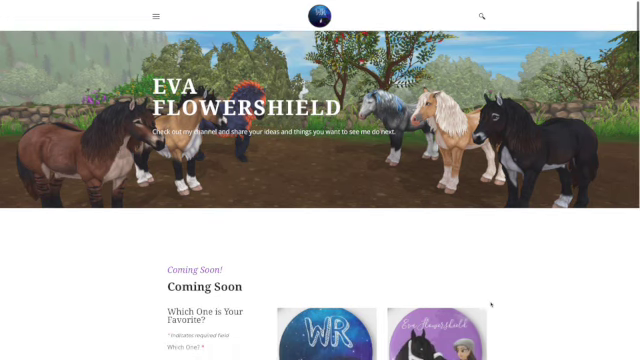
scroll("down", 3)
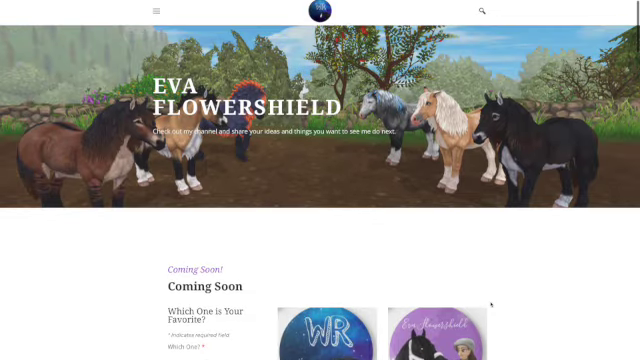
scroll("down", 3)
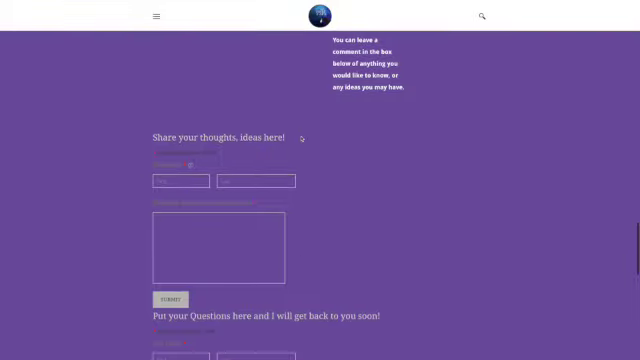
mouse_move(413, 128)
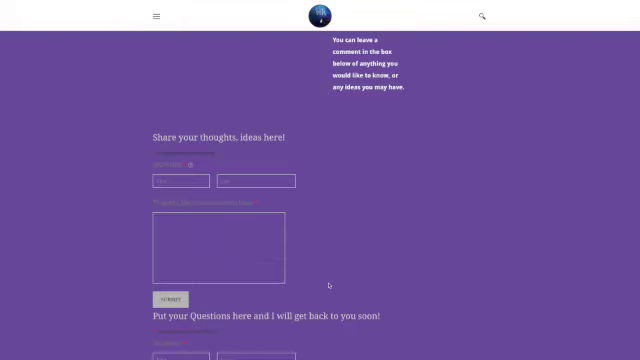
Scroll to the 'Put your Questions here' form with name, email and comment fields.
scroll("down", 3)
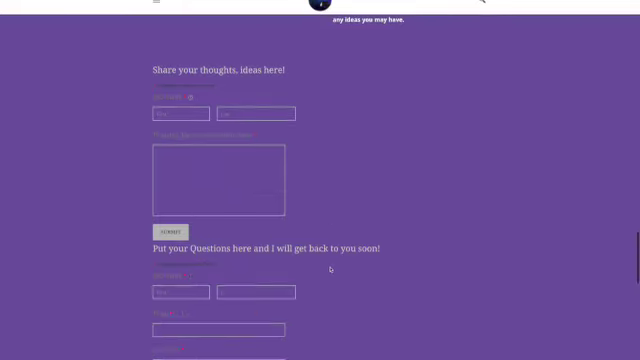
scroll("down", 3)
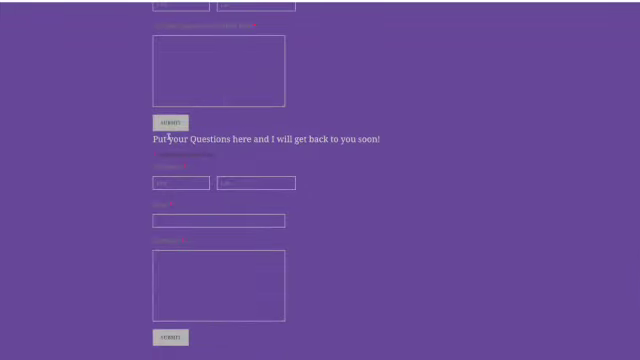
mouse_move(447, 147)
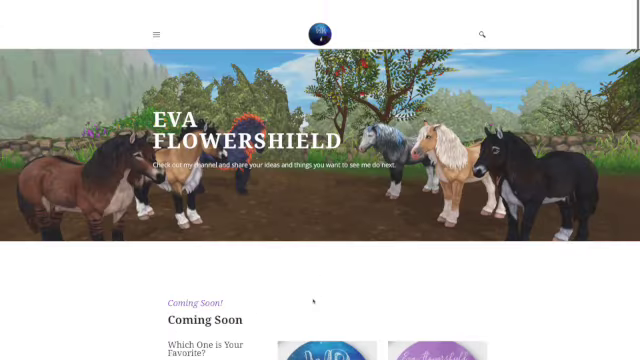
Vote for New Channel Logo in the favourite poll and view the pen-in-cup poll.
scroll("down", 3)
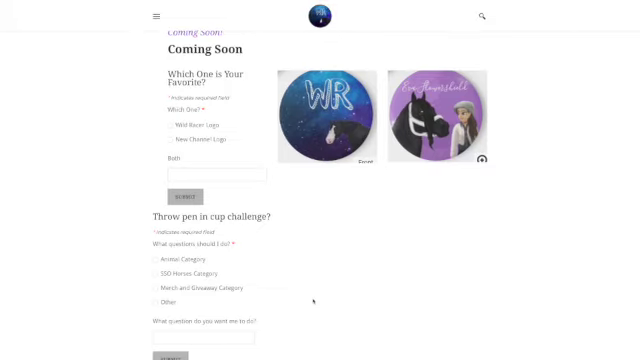
mouse_move(178, 302)
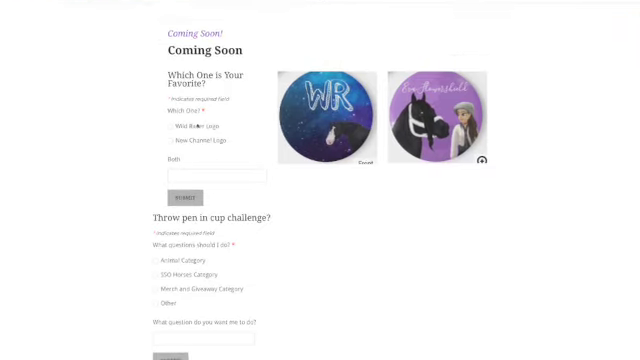
left_click(172, 127)
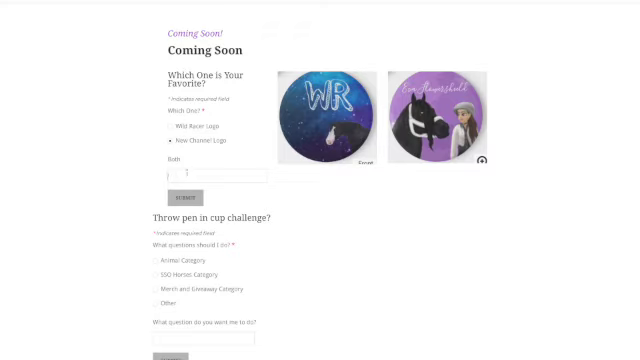
scroll("down", 3)
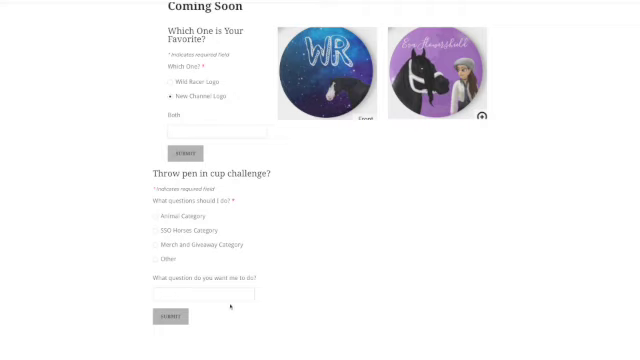
scroll("up", 3)
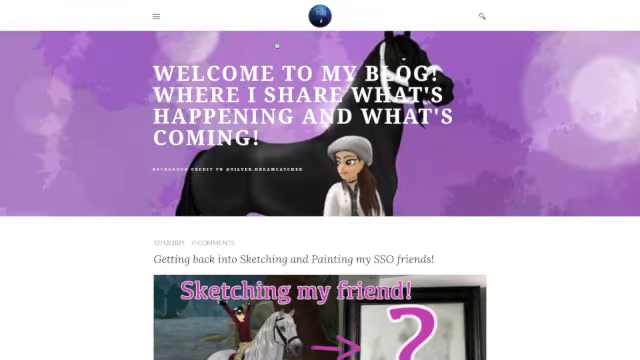
Read through the SSO friends sketching blog post, then go to Contact and Server.
scroll("down", 3)
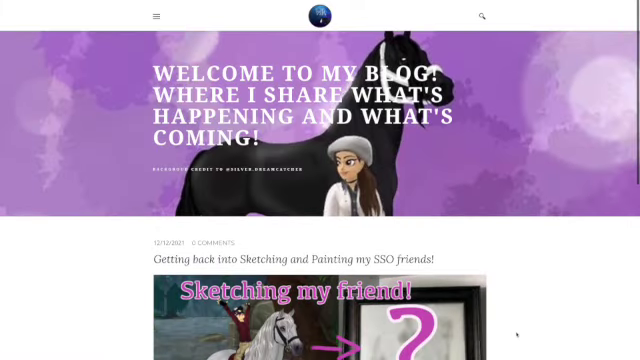
scroll("down", 3)
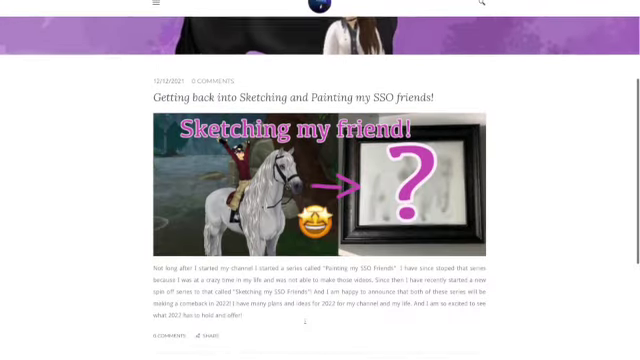
scroll("down", 3)
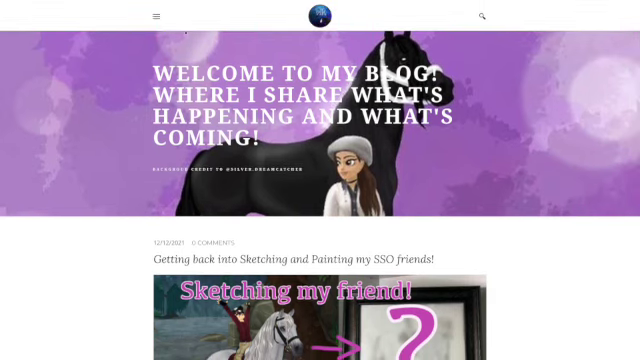
left_click(156, 16)
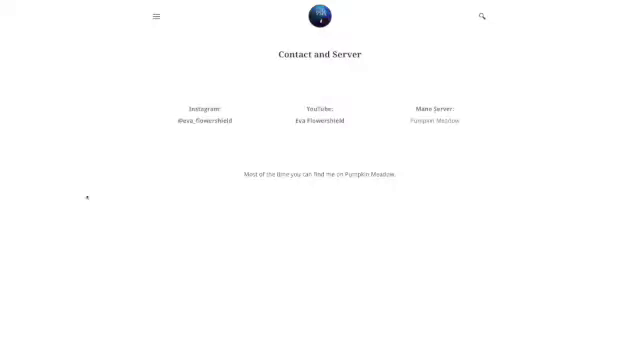
Open About Me and scroll to the three top music videos under 'My Biggest hits'.
left_click(155, 16)
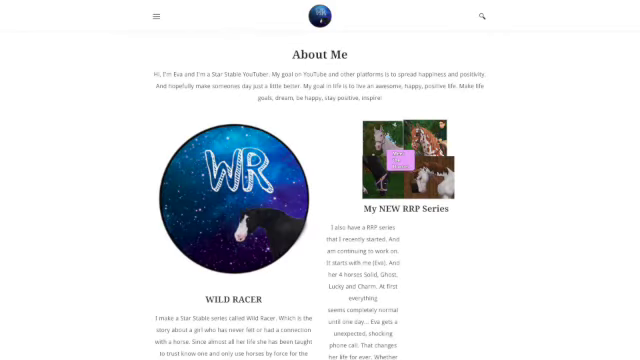
scroll("down", 3)
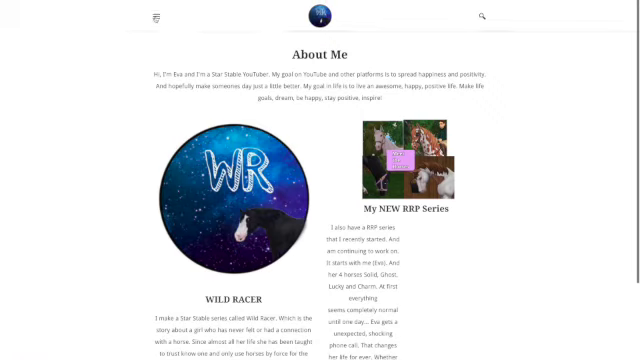
scroll("down", 3)
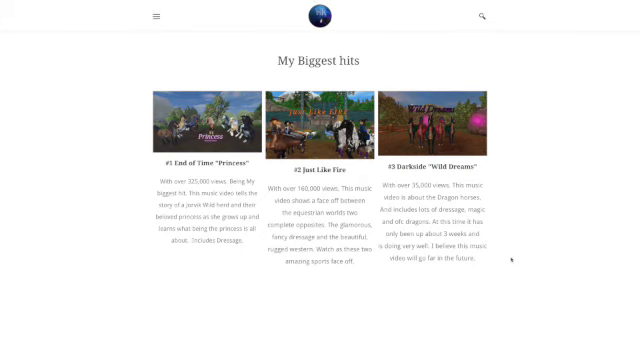
Scroll past My Channel and How to be in a Video to the filming rules.
scroll("down", 3)
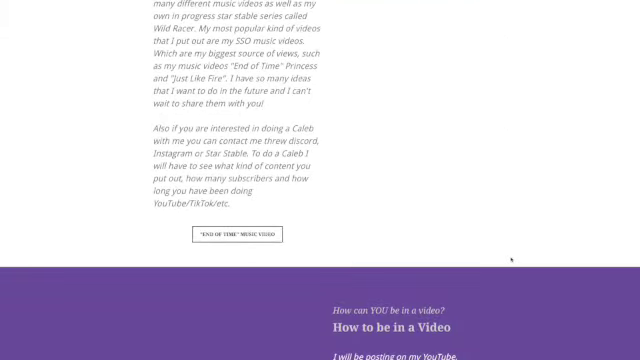
scroll("down", 3)
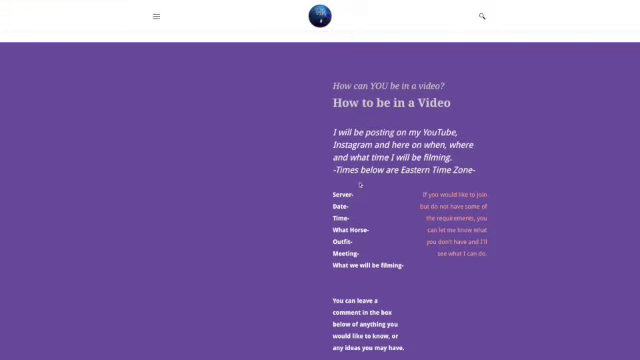
scroll("down", 3)
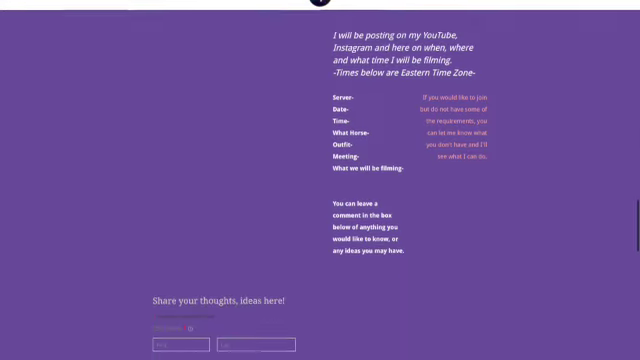
scroll("down", 3)
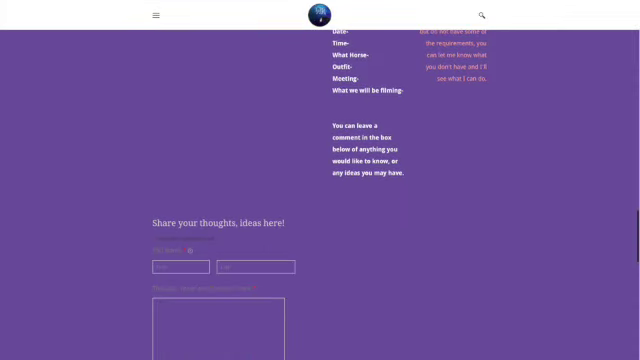
scroll("up", 3)
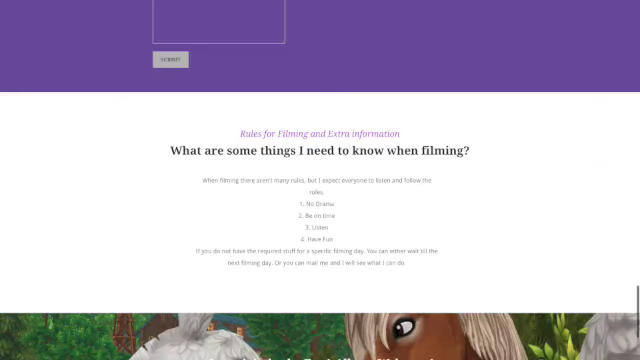
Scroll back up to the horse banner and Coming Soon poll section.
scroll("down", 3)
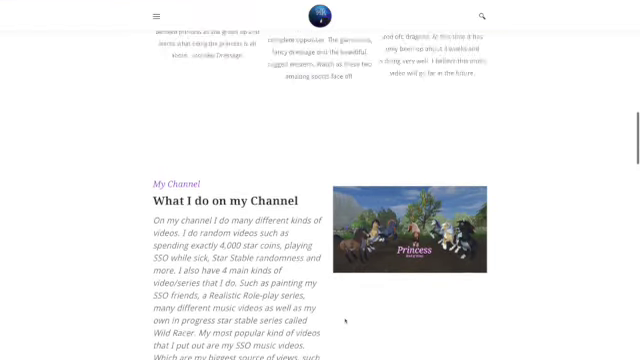
scroll("up", 3)
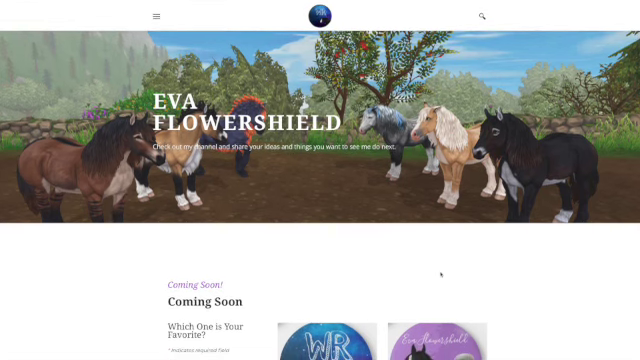
mouse_move(189, 241)
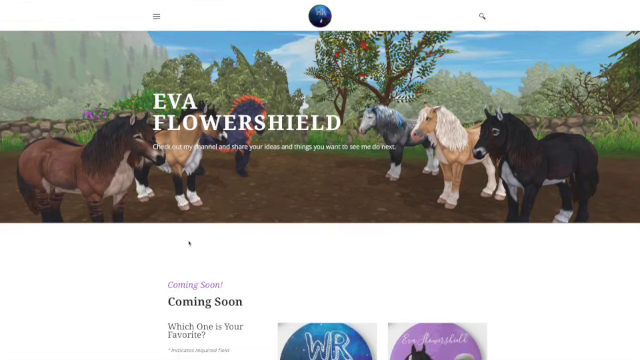